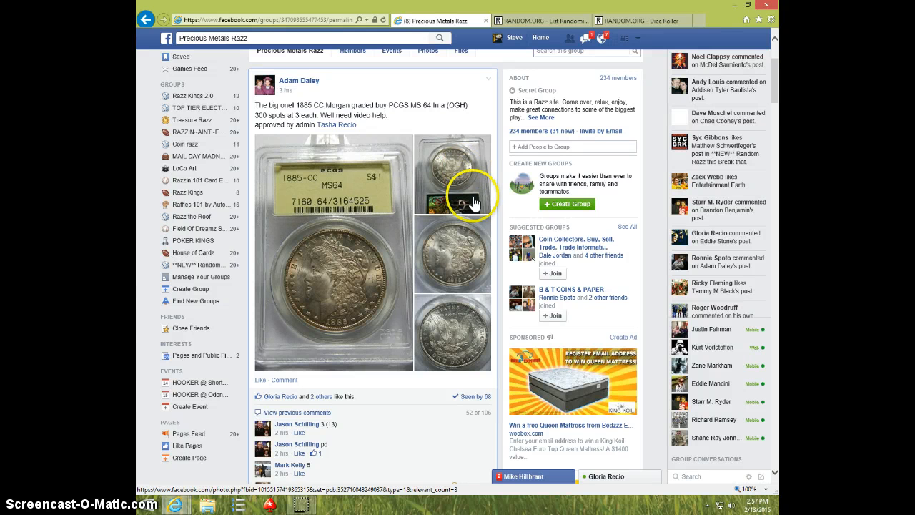
mouse_move(411, 336)
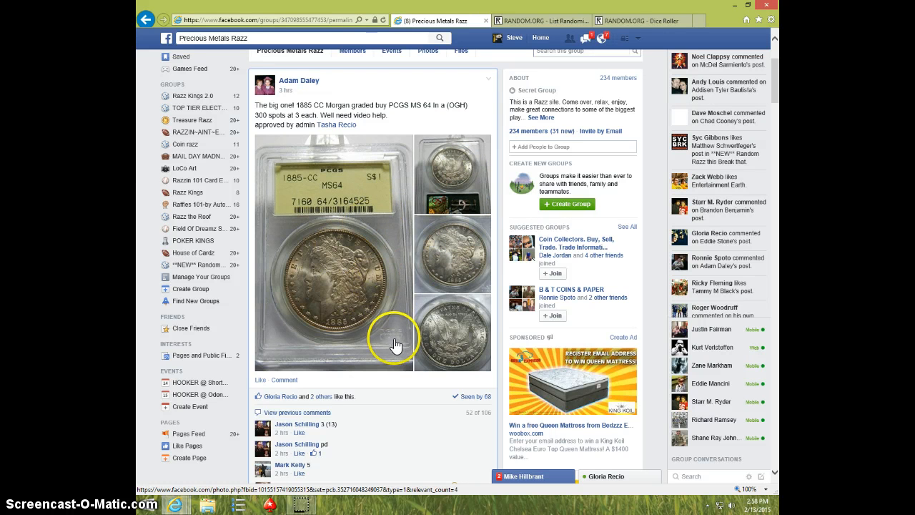
mouse_move(356, 192)
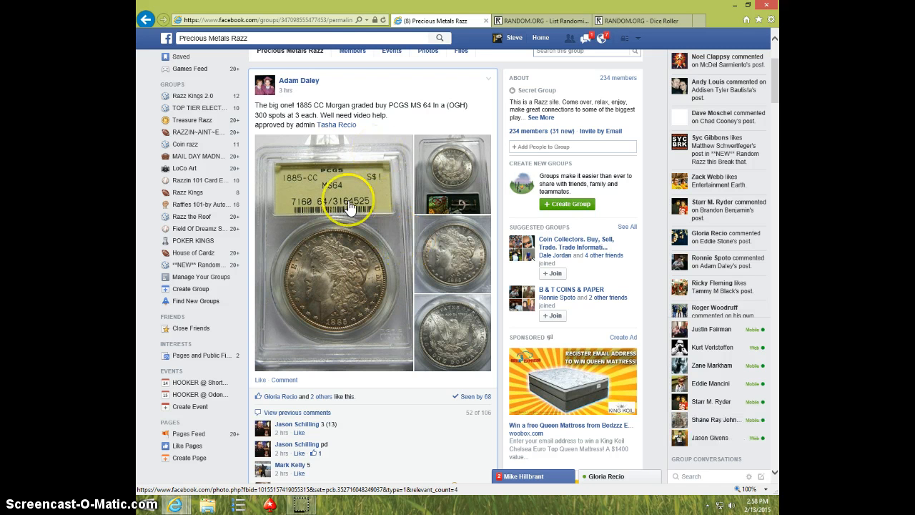
Step: Copy the numbered 300-spot name list from the highlighted Facebook comment
scroll(down, 3)
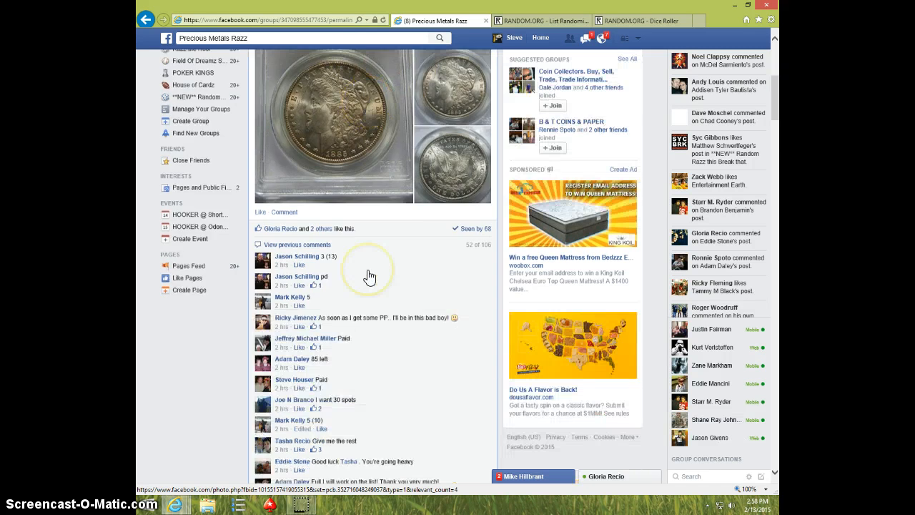
scroll(down, 3)
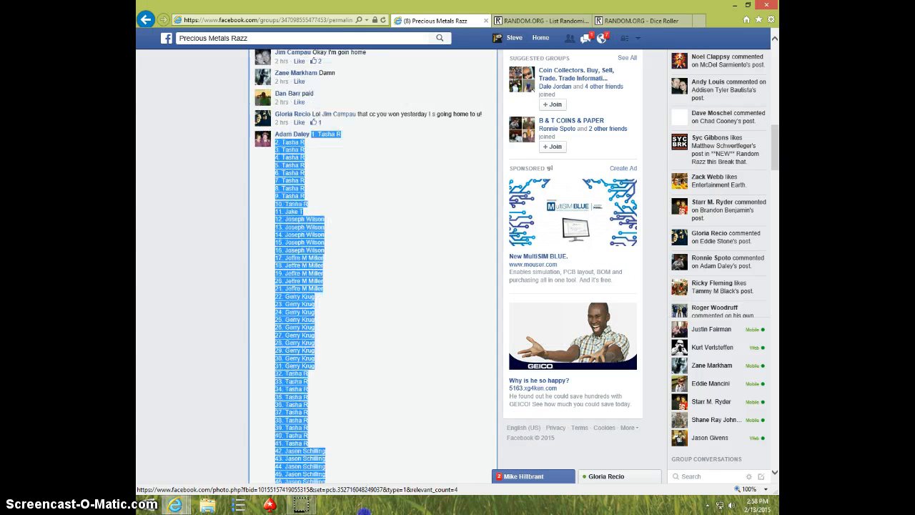
scroll(down, 3)
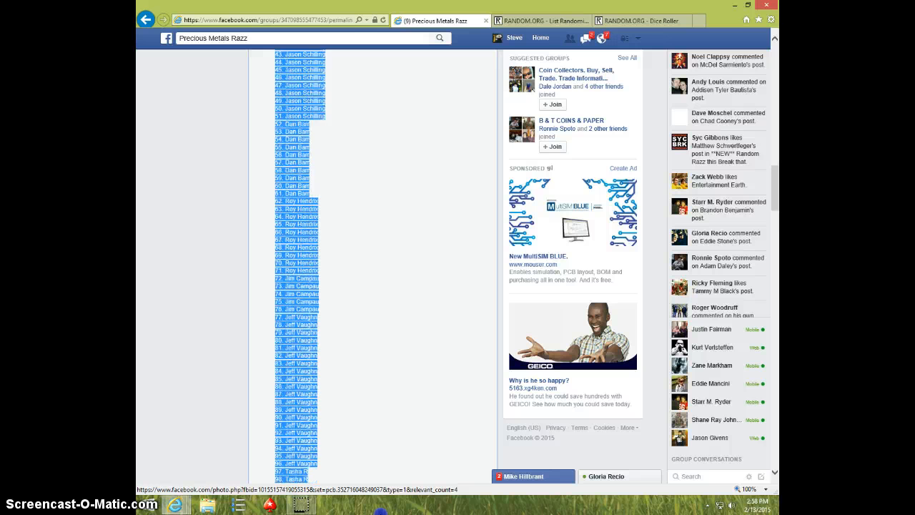
scroll(down, 3)
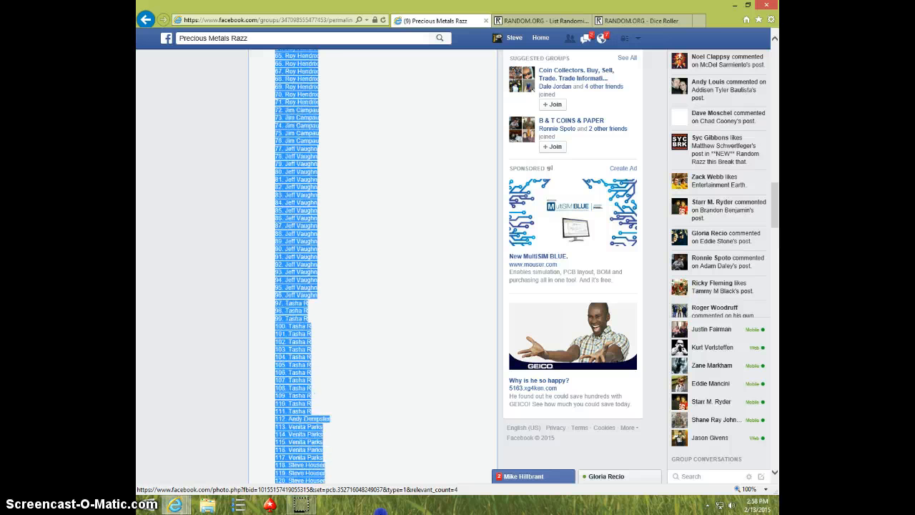
scroll(down, 3)
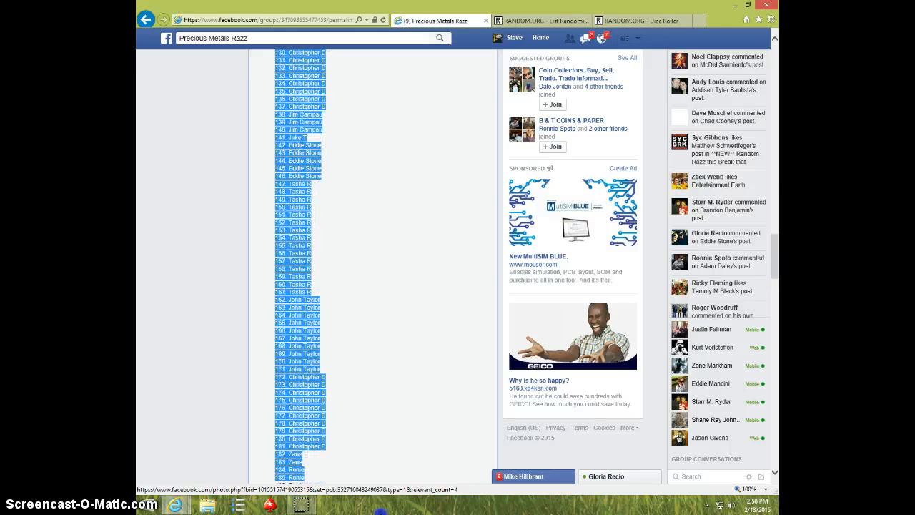
scroll(down, 3)
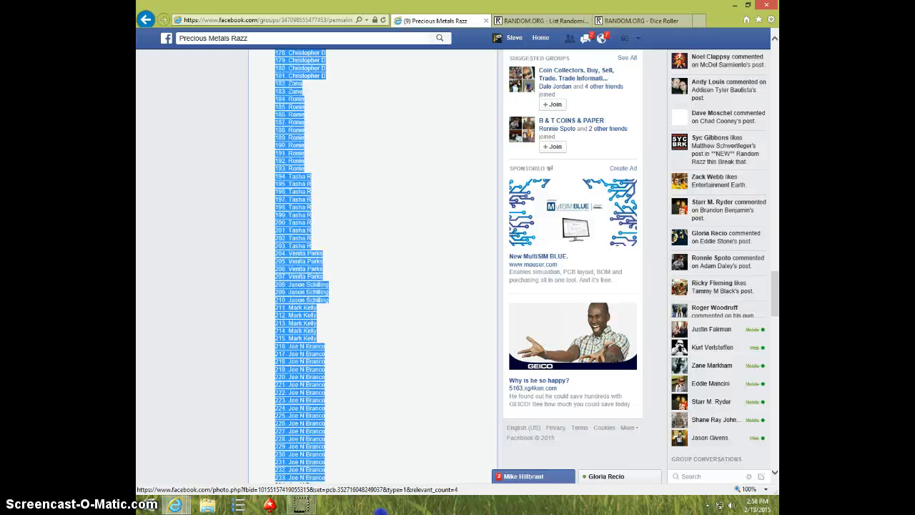
scroll(down, 3)
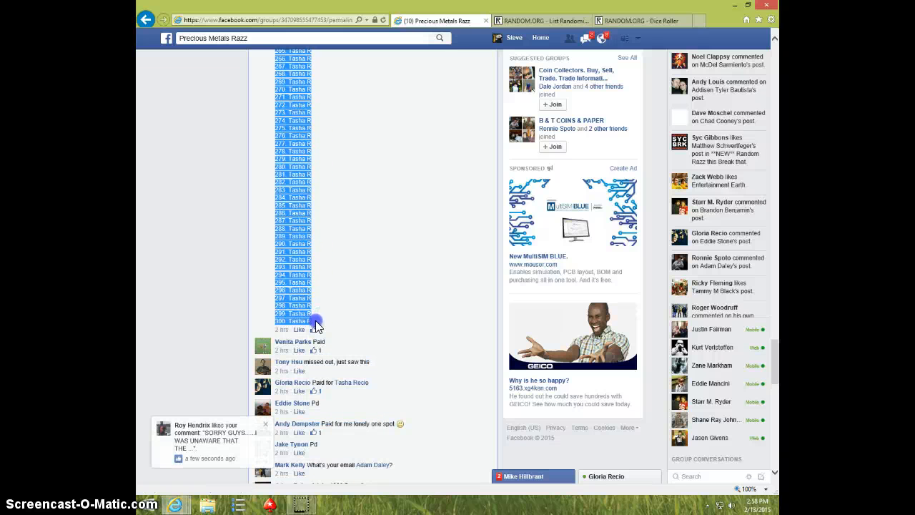
right_click(290, 193)
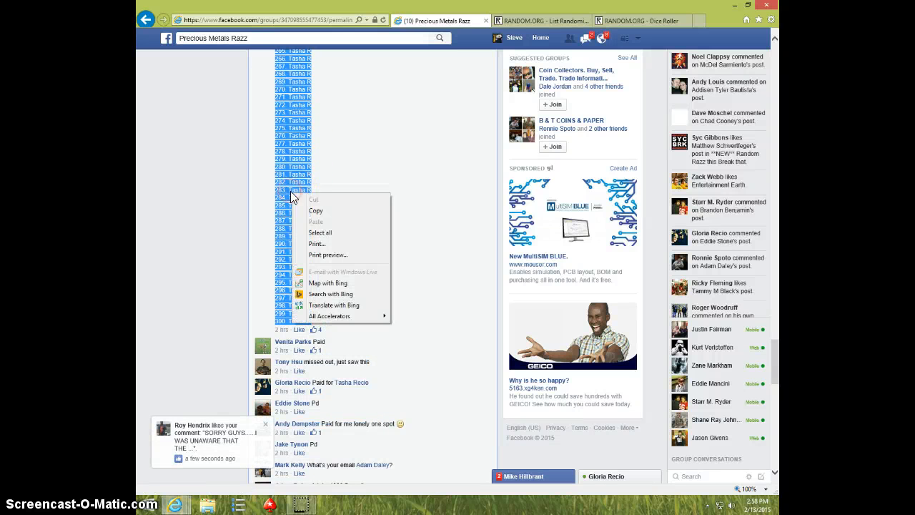
click(352, 220)
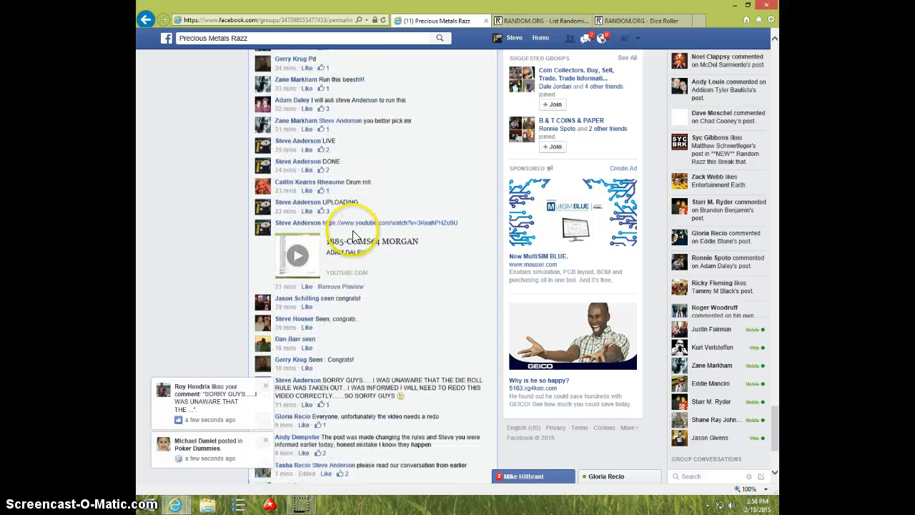
Step: Comment "LIVE FOR REDO" on the group post
scroll(down, 3)
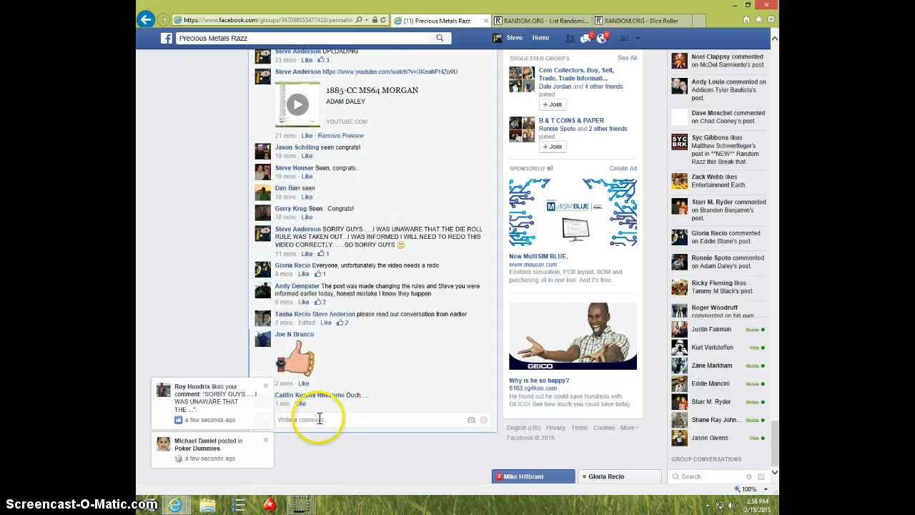
text(LIV)
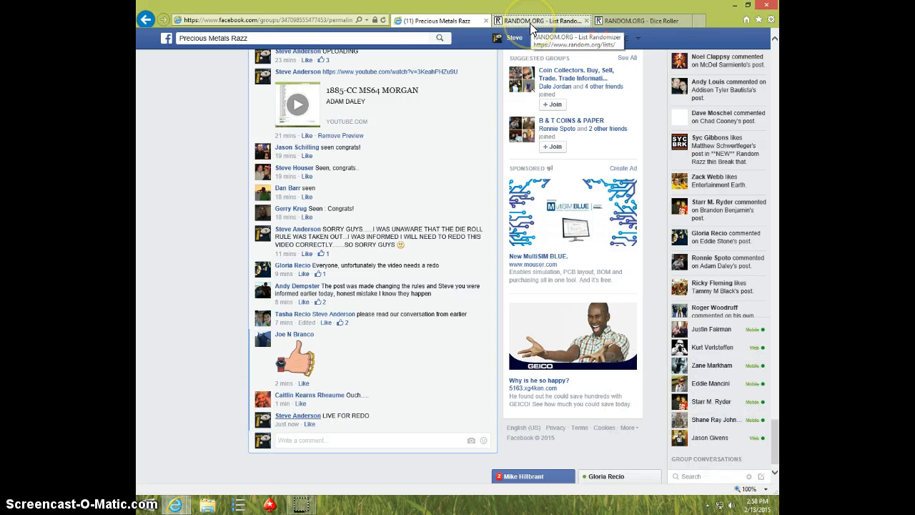
Step: Roll two dice on RANDOM.ORG's Dice Roller for a six and a one, and check the clock
click(540, 20)
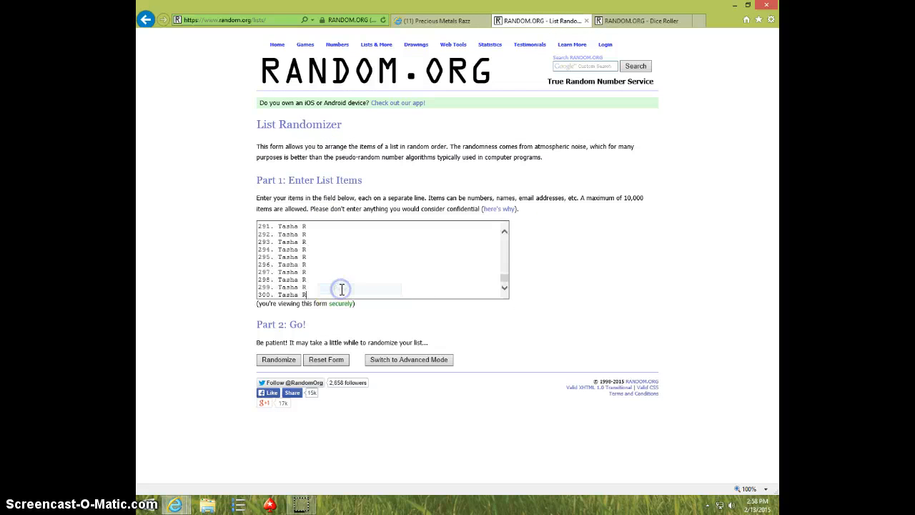
click(640, 20)
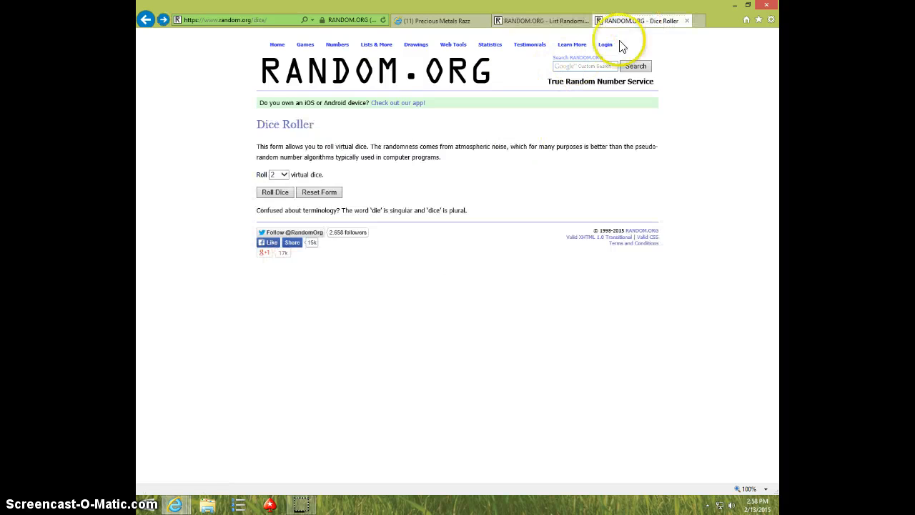
click(275, 192)
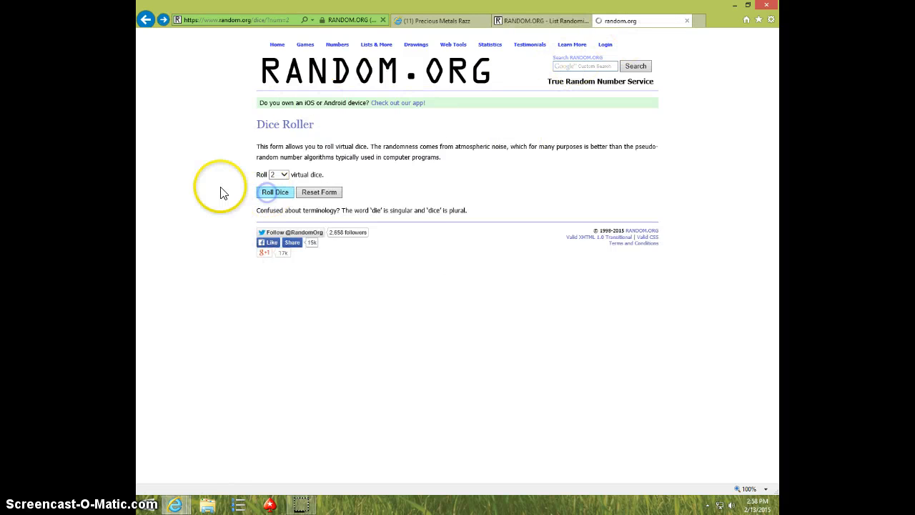
click(275, 192)
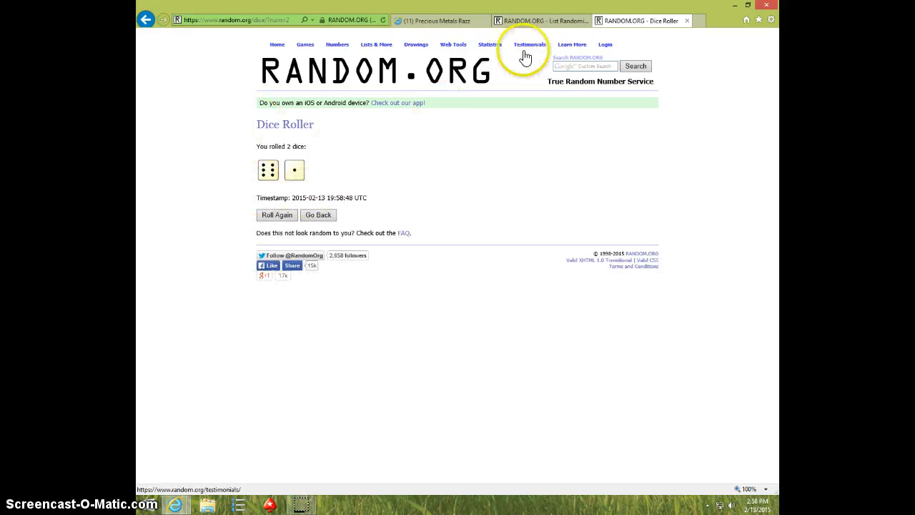
click(540, 20)
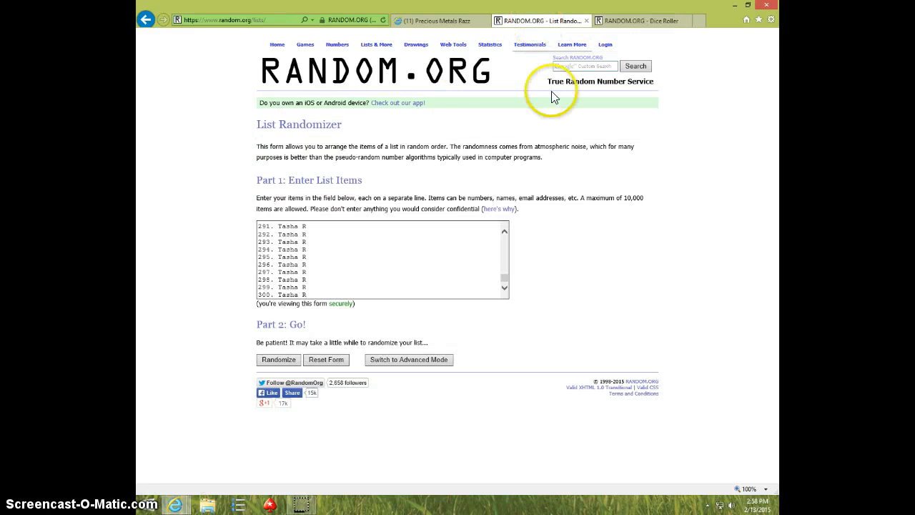
click(754, 500)
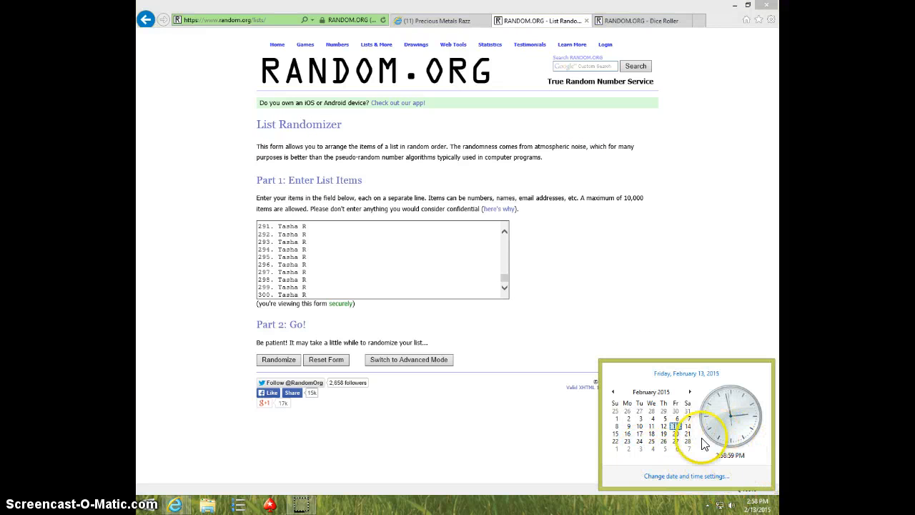
mouse_move(483, 386)
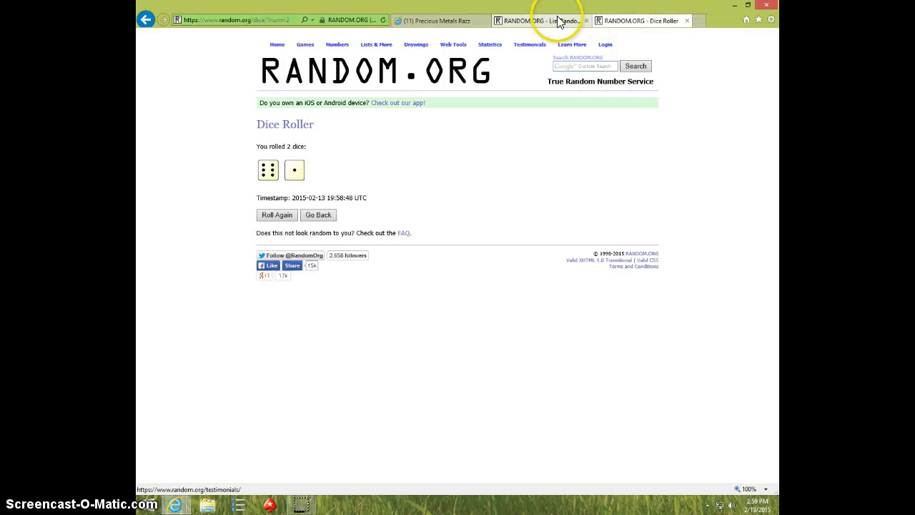
Step: Shuffle the 300-entry list repeatedly until it reports 6 randomizations, then recheck the dice
click(537, 20)
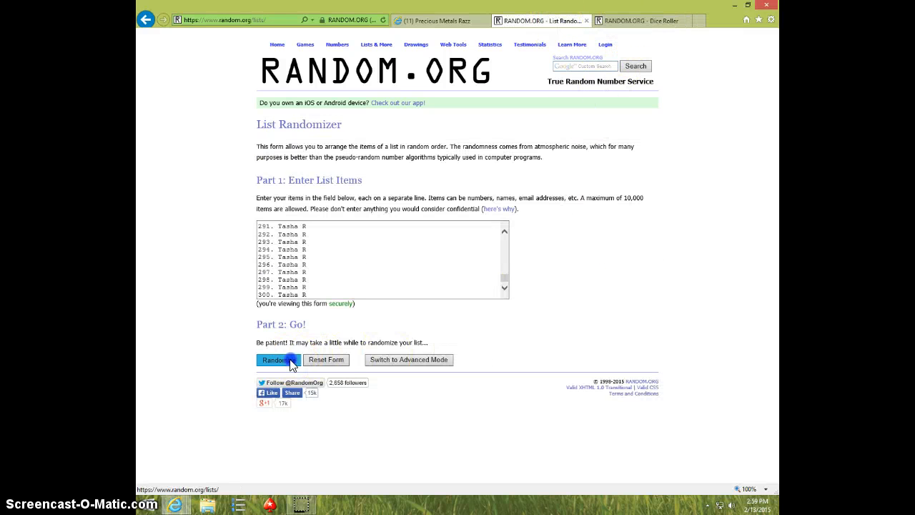
click(279, 360)
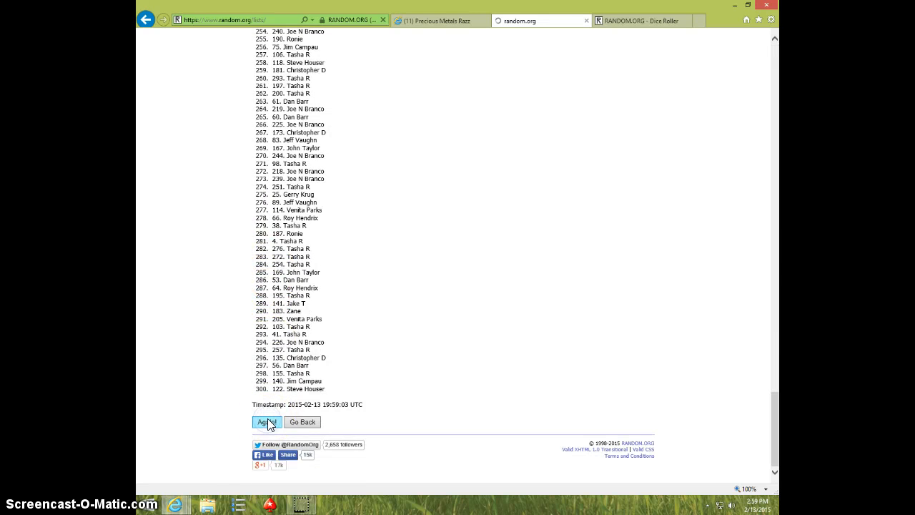
click(267, 421)
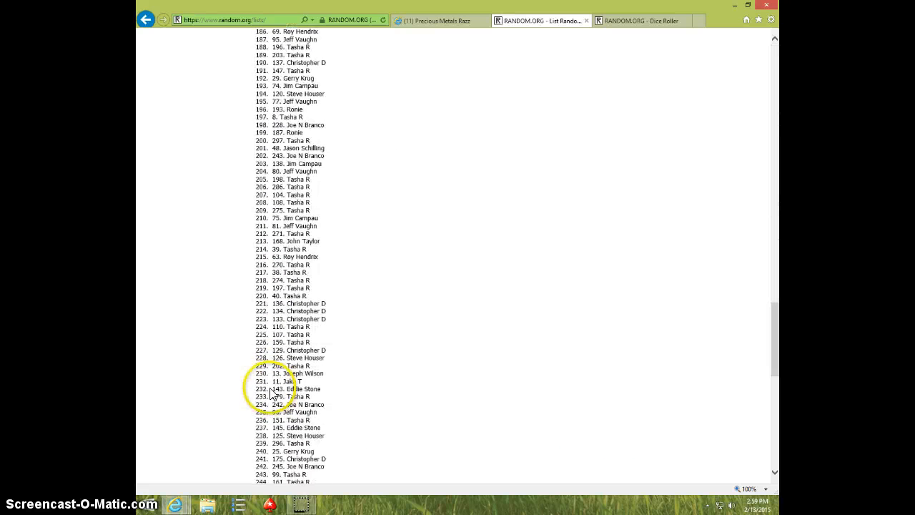
click(267, 422)
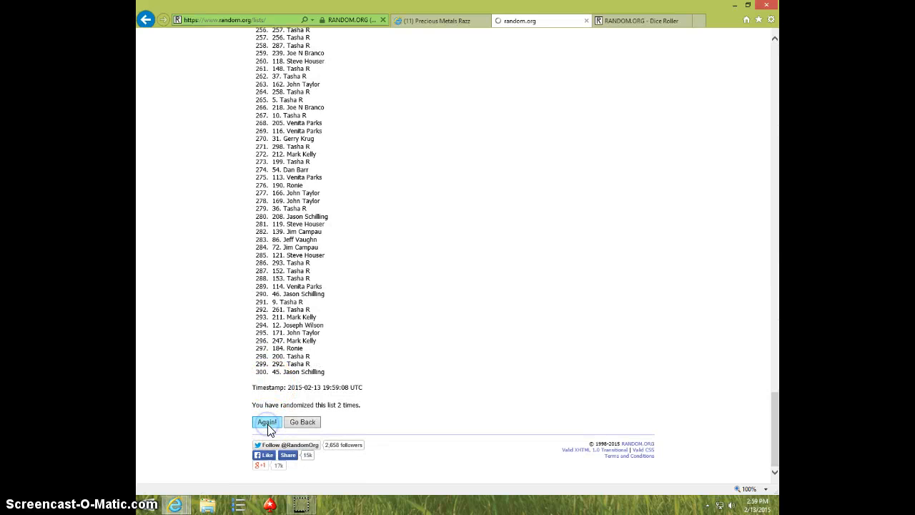
click(266, 421)
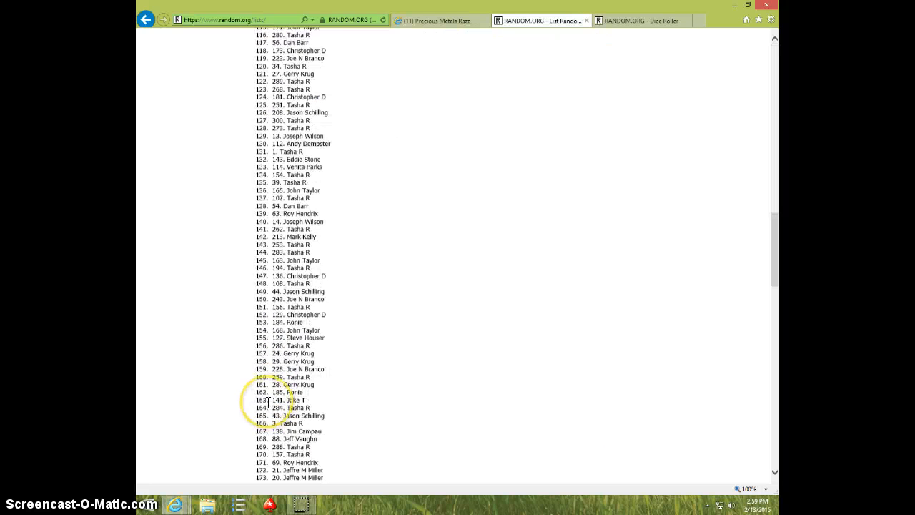
click(266, 421)
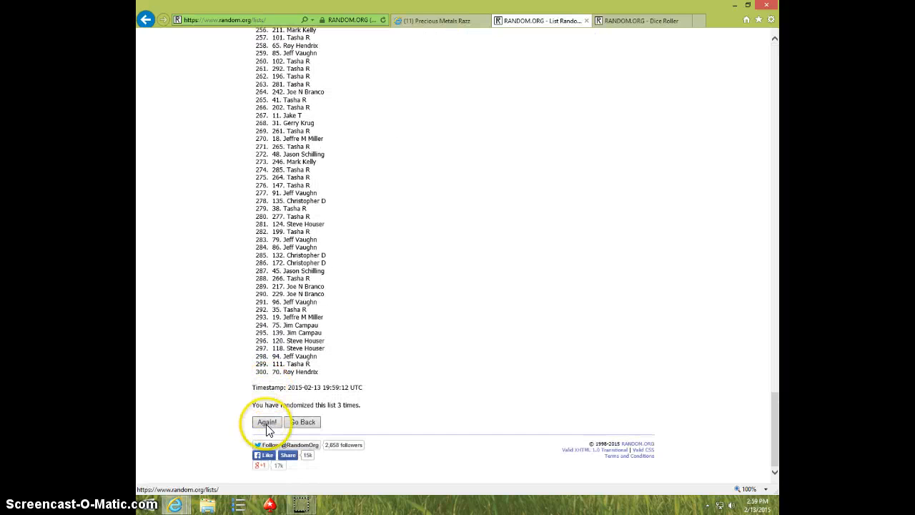
click(267, 422)
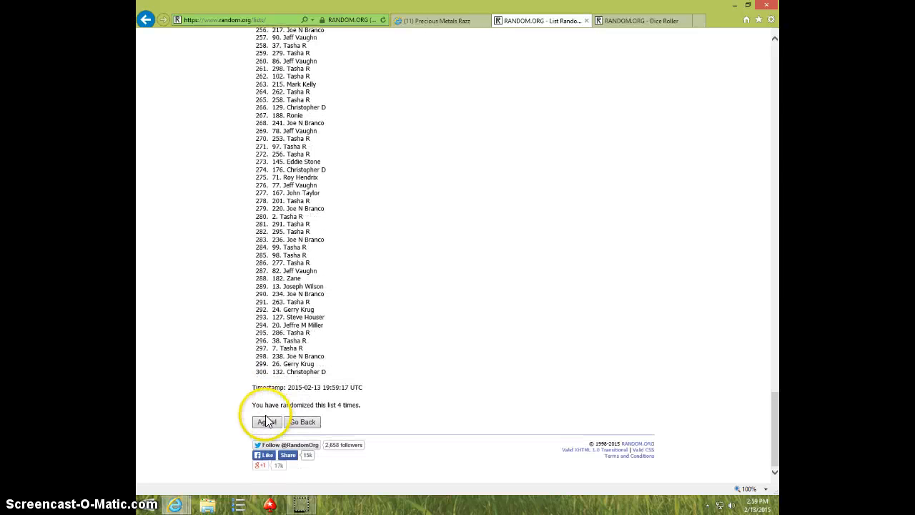
click(266, 422)
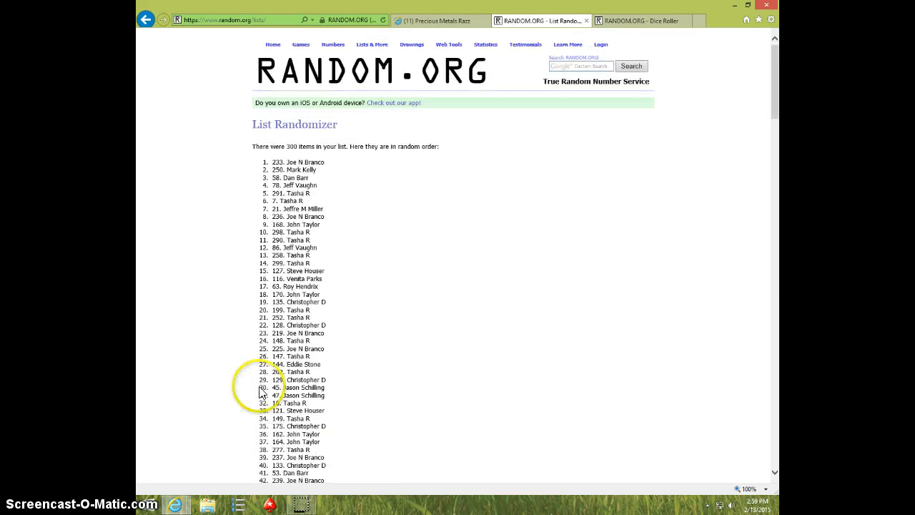
scroll(down, 3)
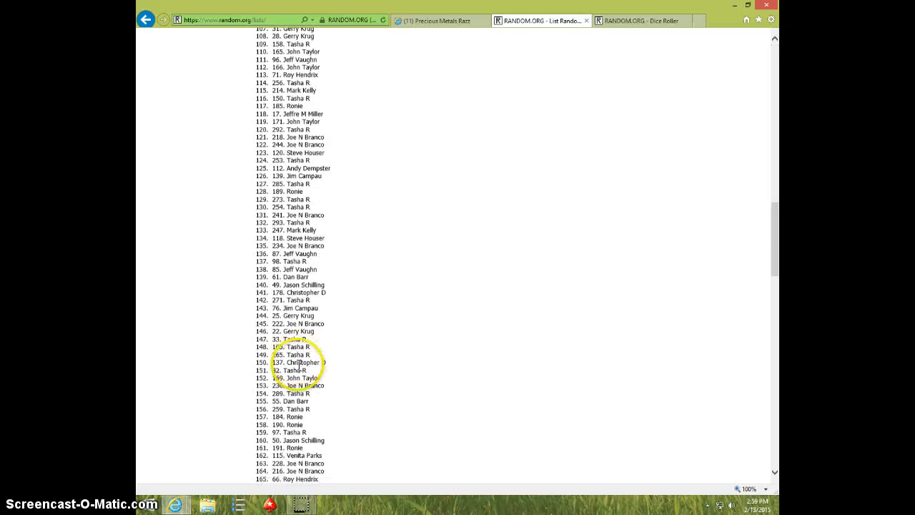
click(267, 421)
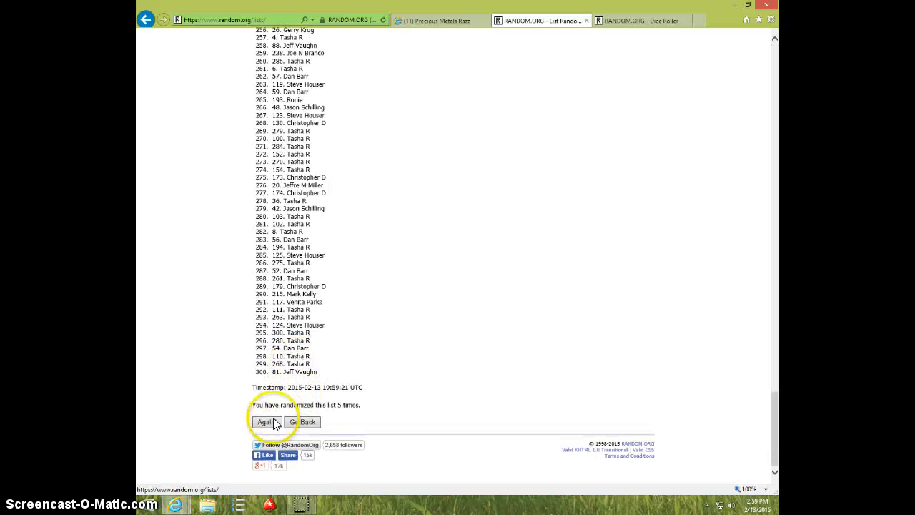
click(268, 422)
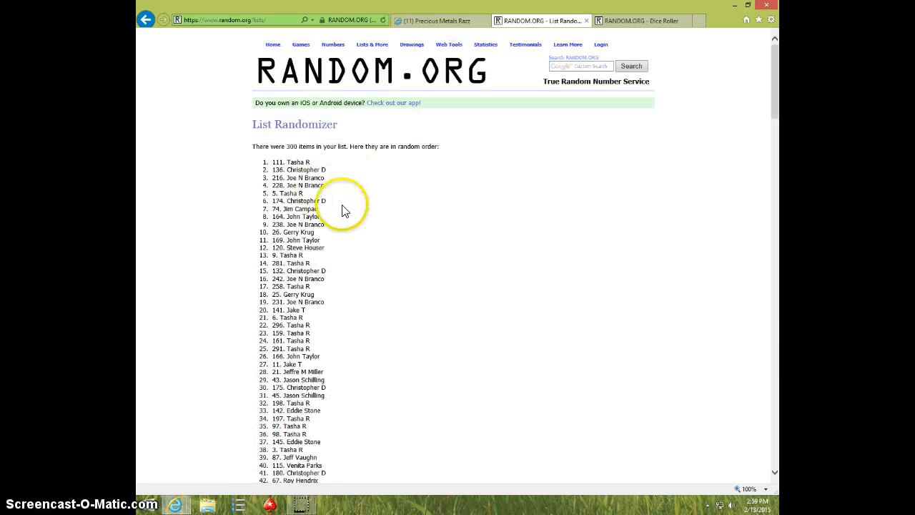
scroll(down, 3)
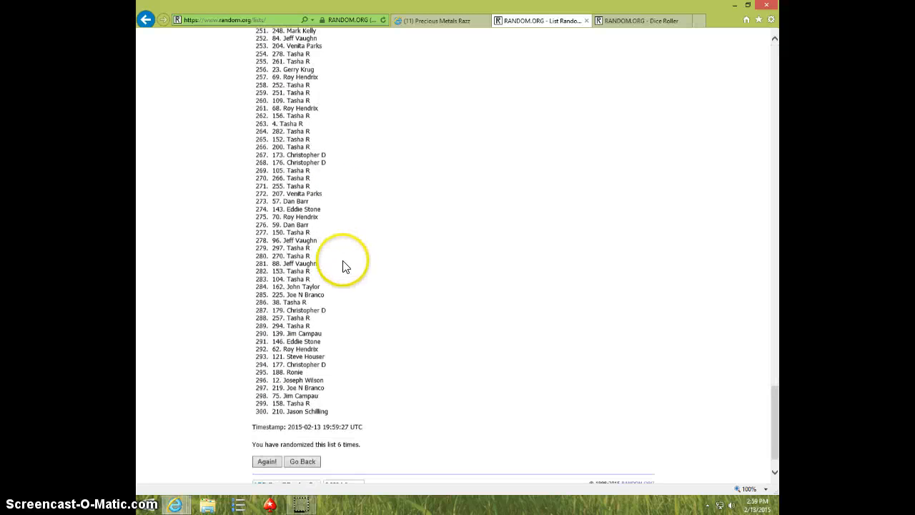
scroll(down, 3)
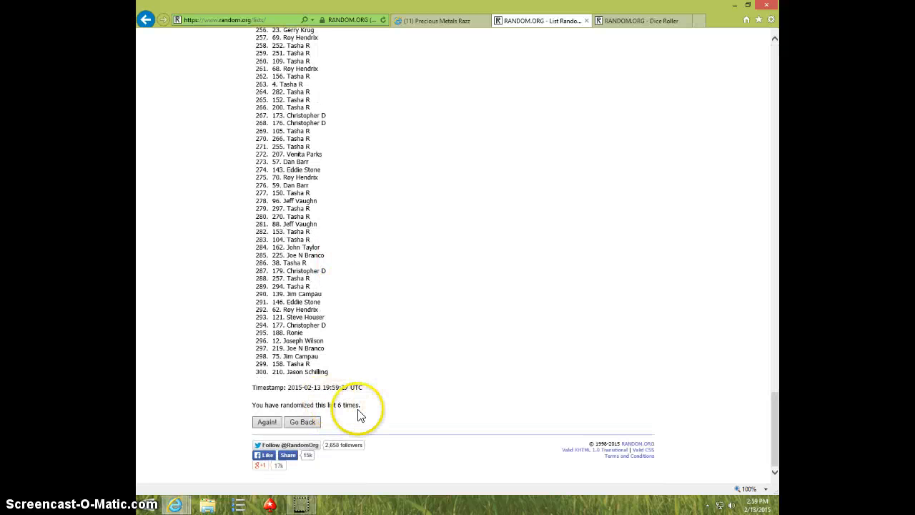
click(640, 20)
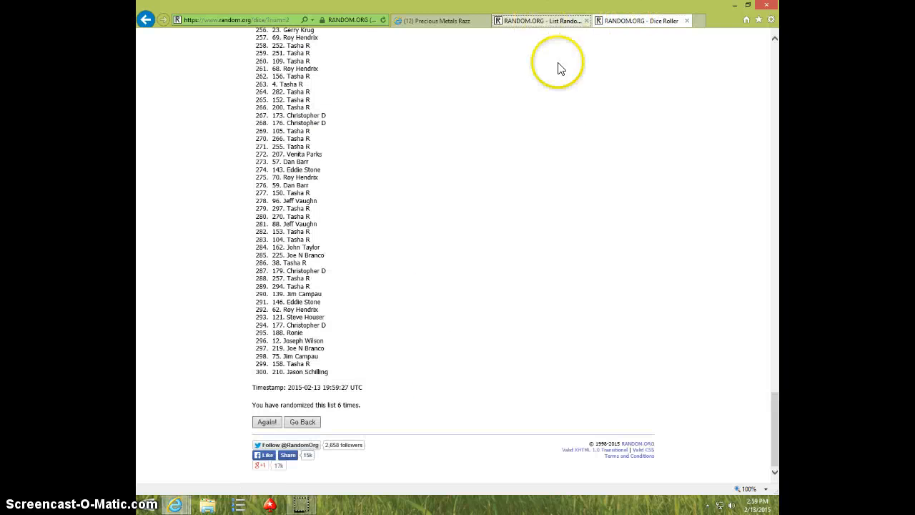
click(757, 500)
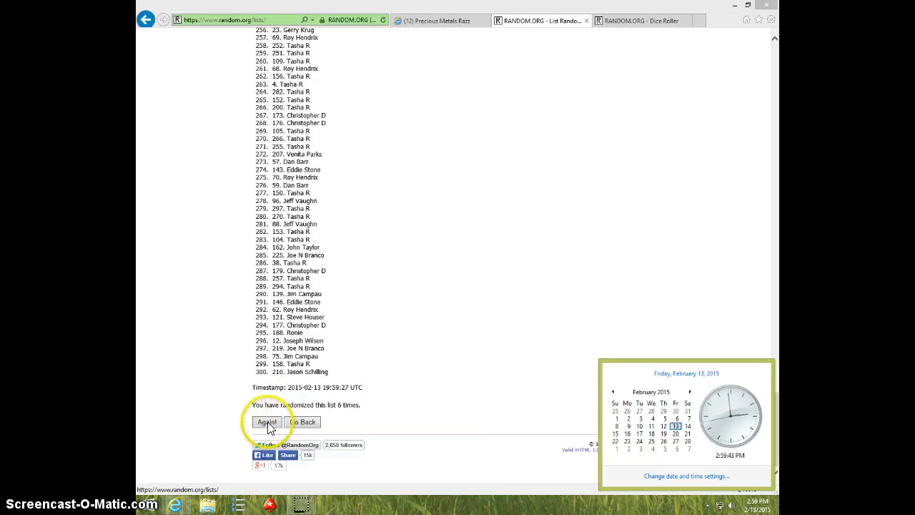
click(266, 422)
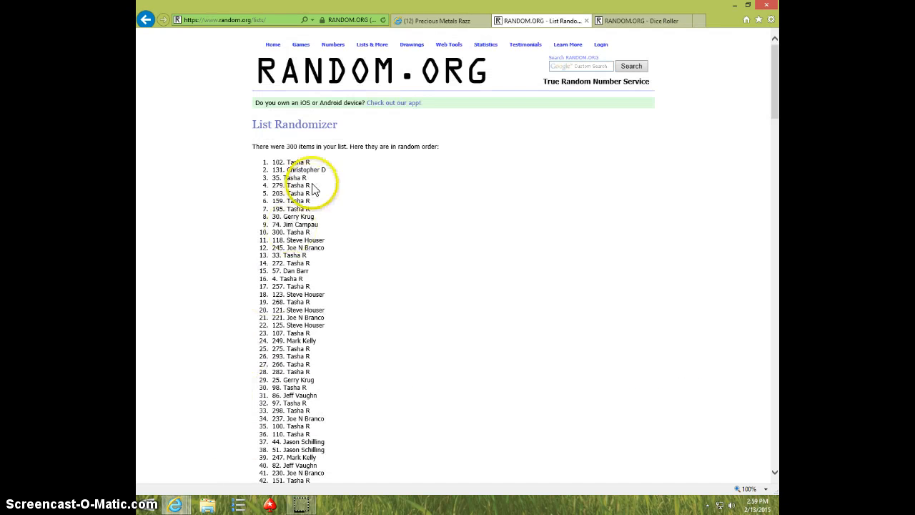
double_click(289, 162)
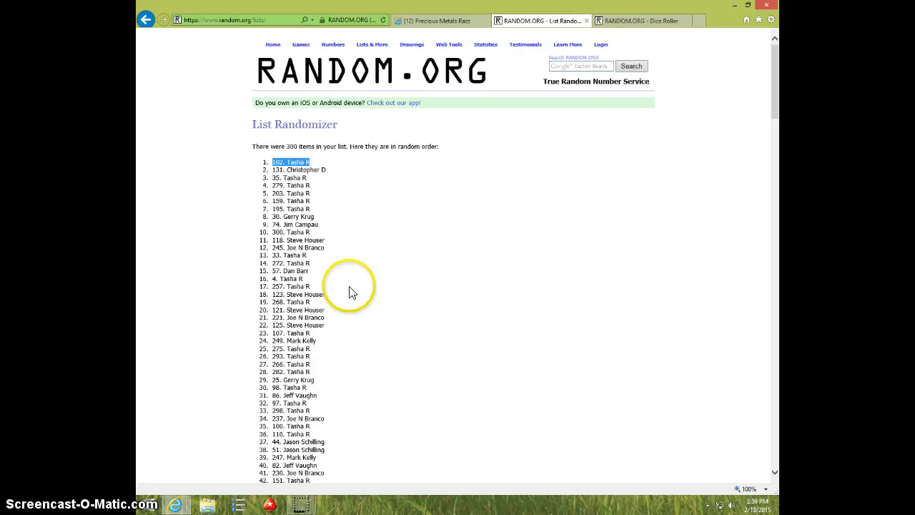
scroll(down, 3)
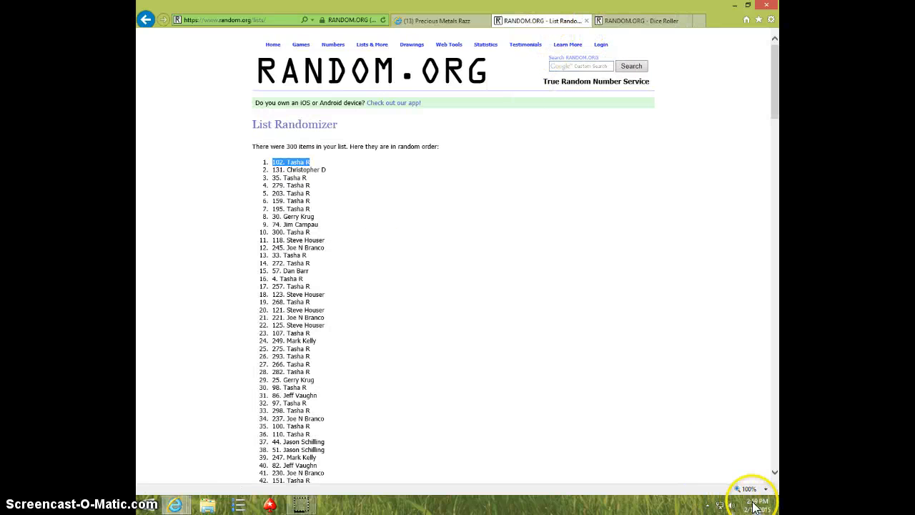
click(756, 501)
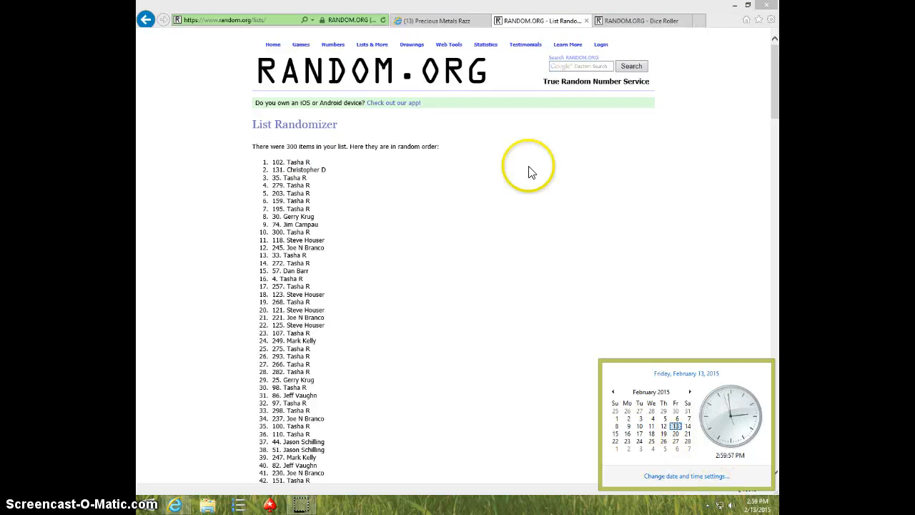
Step: Post "DONE" in the Facebook group thread and show the current time
click(436, 20)
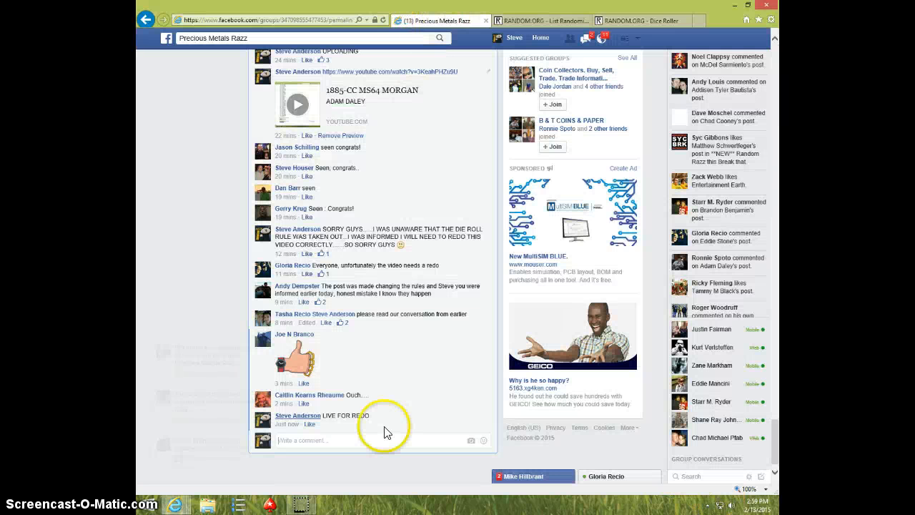
text(D)
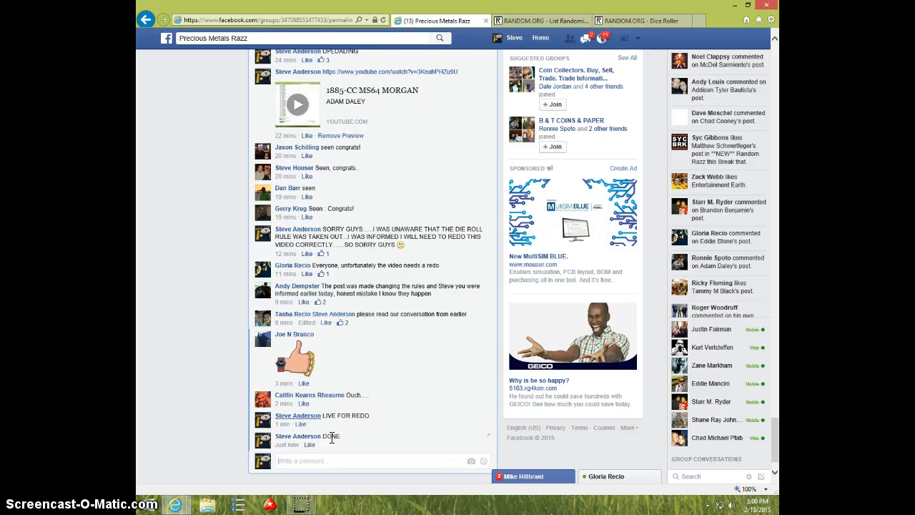
click(752, 509)
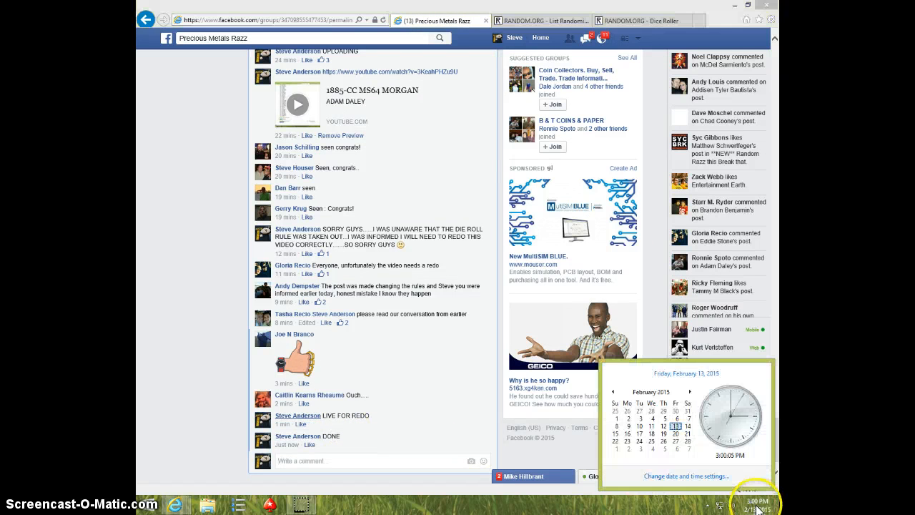